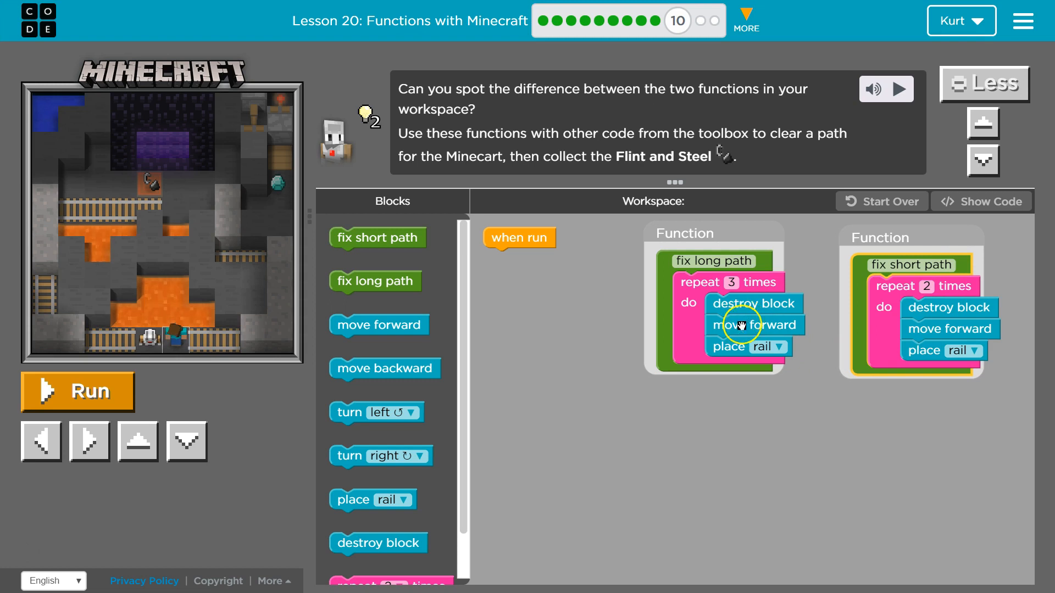
{"action": "mouse_move", "coordinate": [700, 263]}
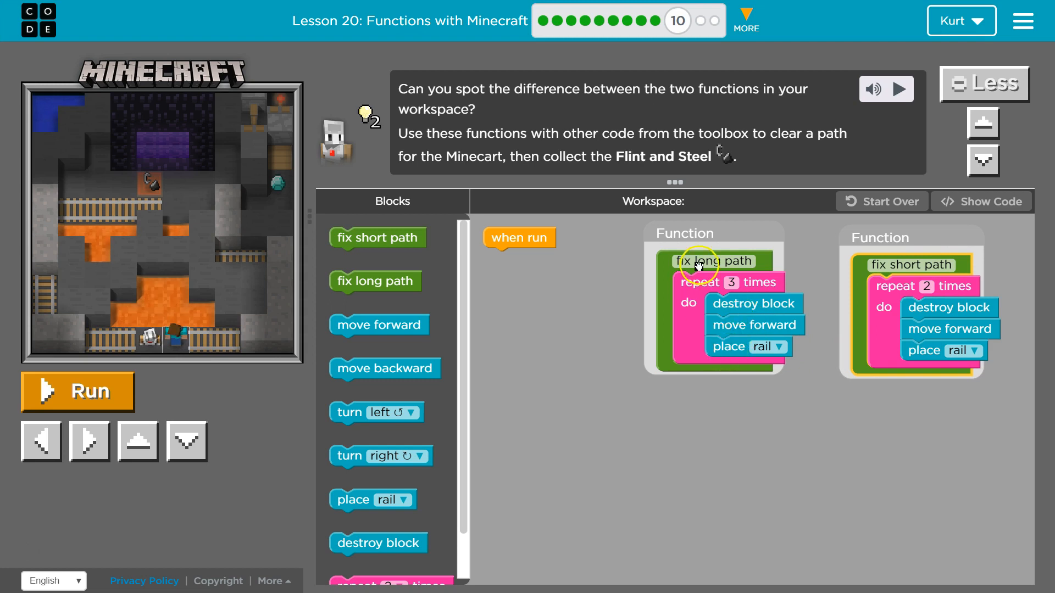
{"action": "mouse_move", "coordinate": [912, 265]}
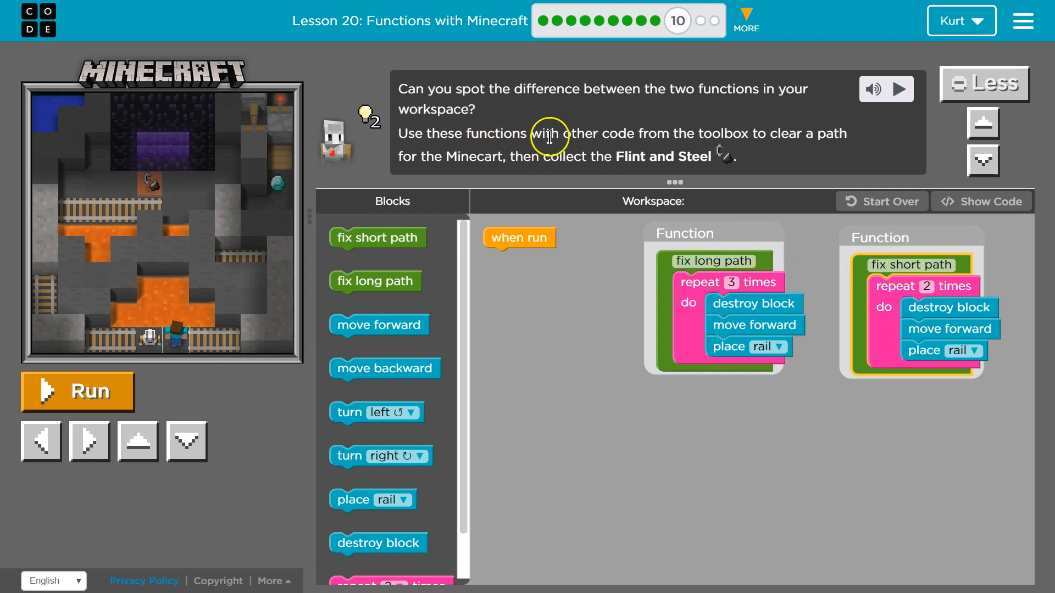
{"action": "mouse_move", "coordinate": [707, 142]}
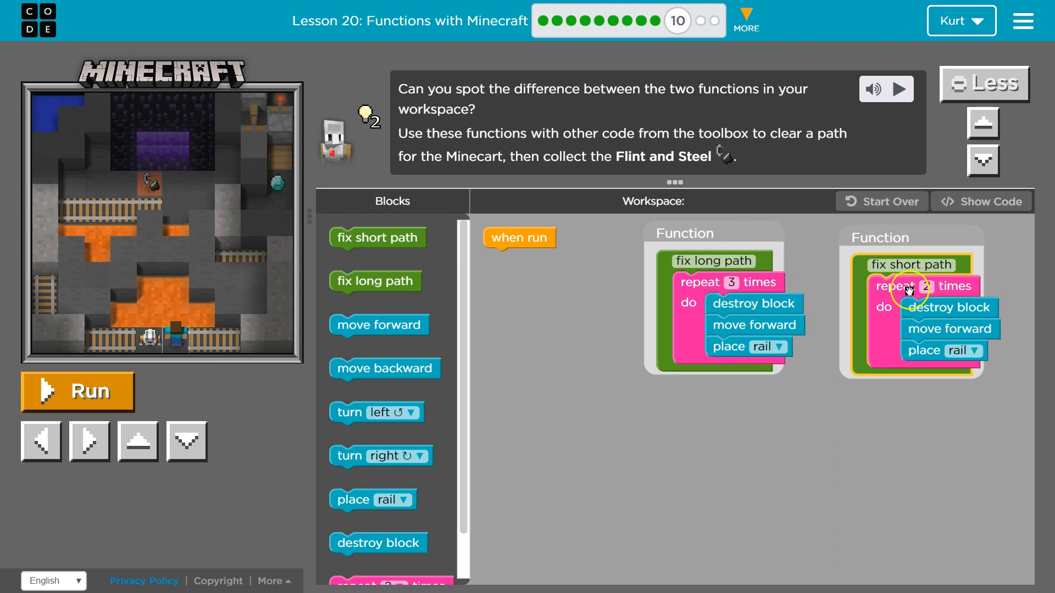
{"action": "mouse_move", "coordinate": [634, 256]}
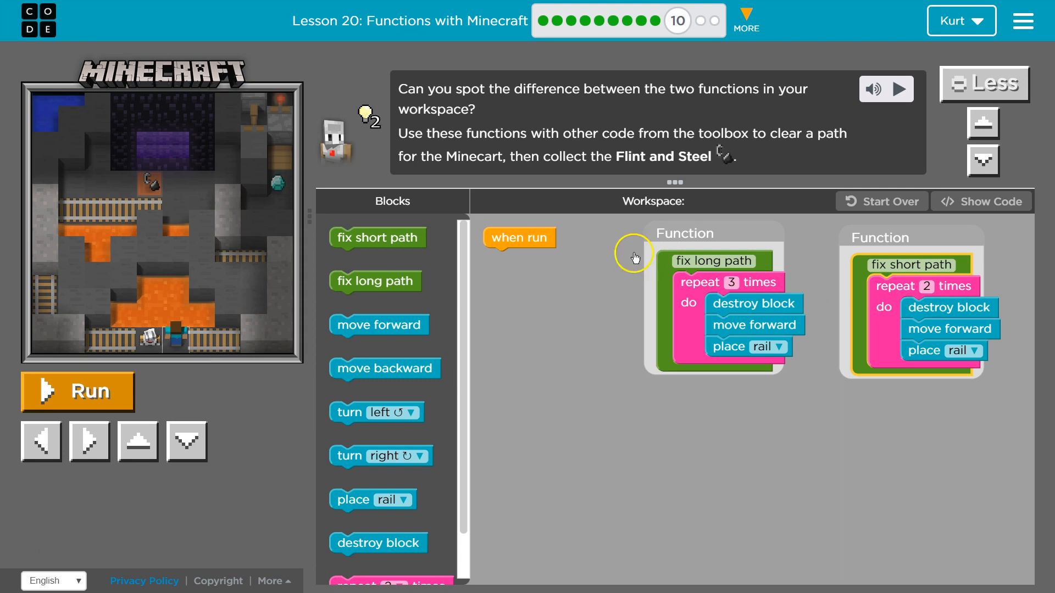
{"action": "mouse_move", "coordinate": [579, 148]}
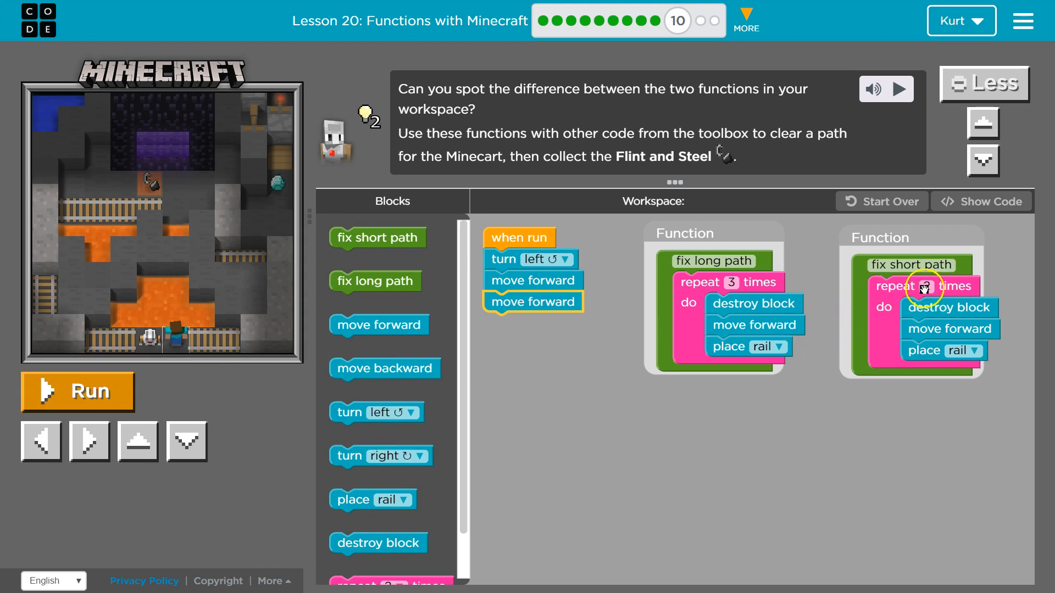
Place turn left, two move forward blocks and fix short path under when run
{"action": "left_click", "coordinate": [933, 286]}
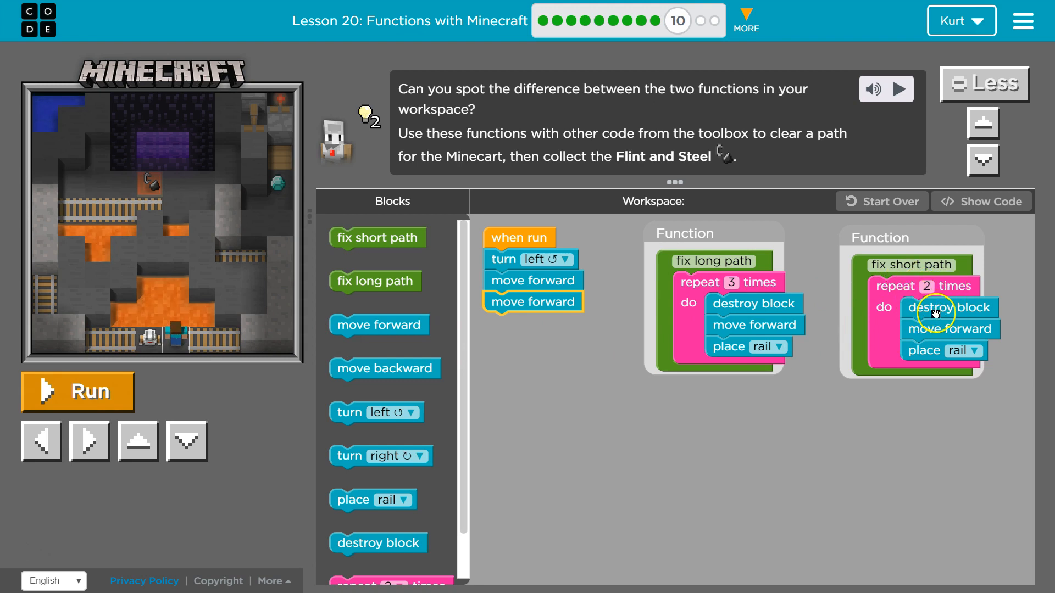
{"action": "mouse_move", "coordinate": [900, 303]}
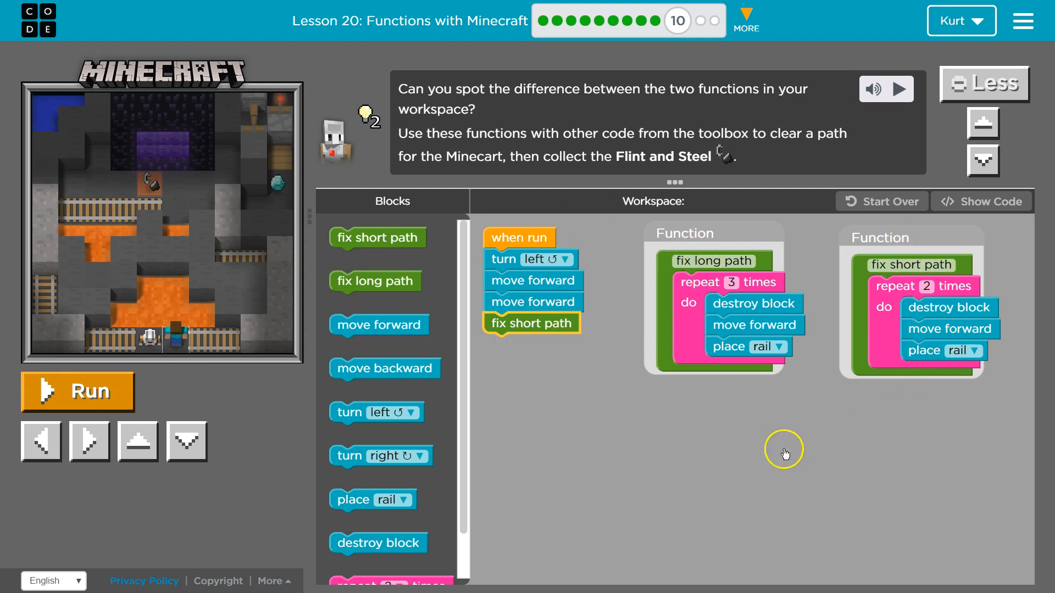
{"action": "mouse_move", "coordinate": [523, 355]}
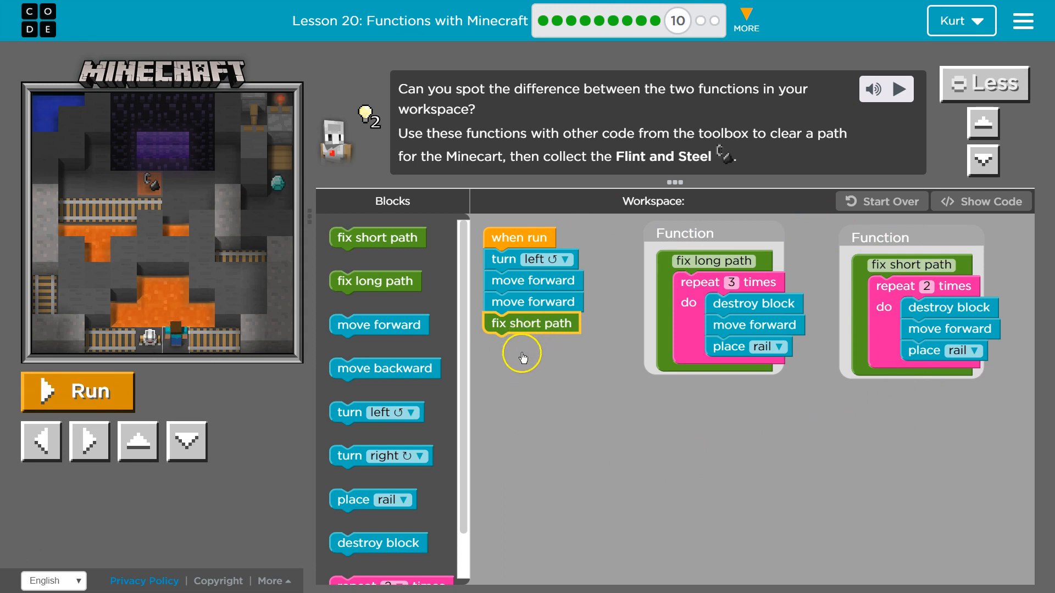
Run the partial program to check how far the character travels
{"action": "left_click", "coordinate": [76, 391]}
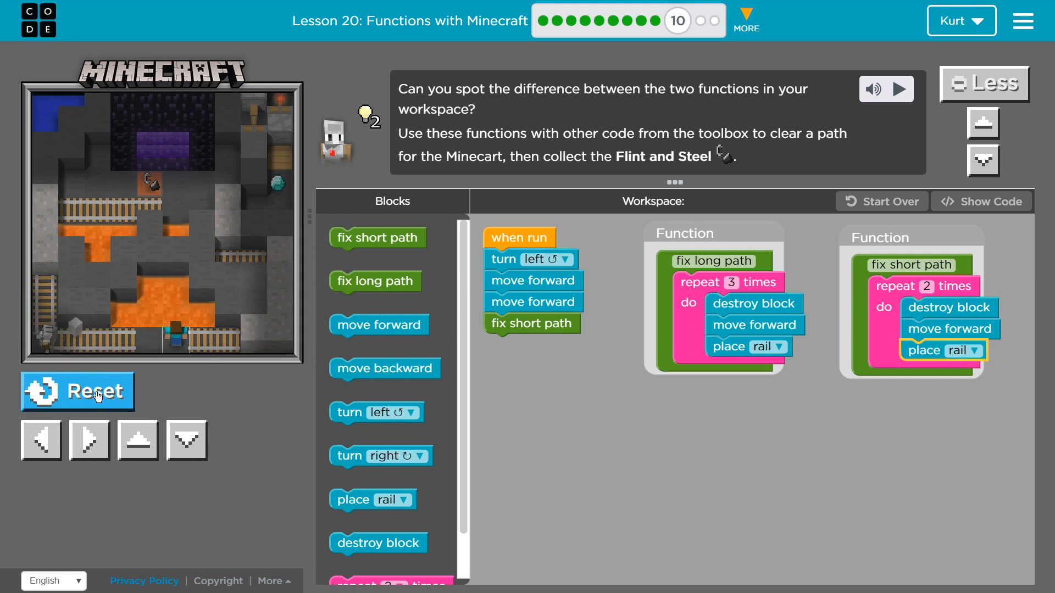
{"action": "mouse_move", "coordinate": [596, 393]}
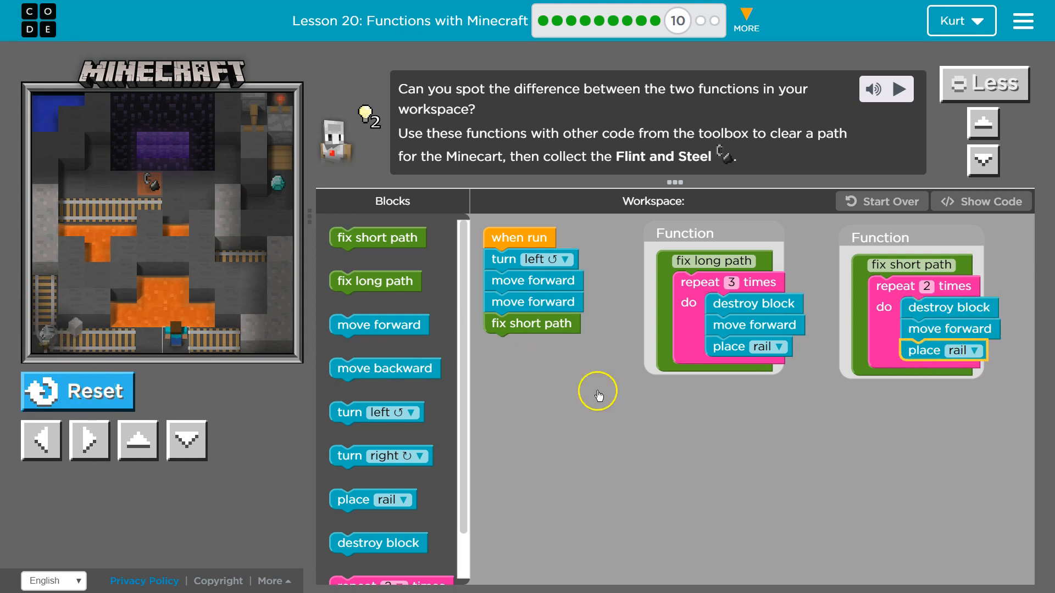
{"action": "mouse_move", "coordinate": [913, 364]}
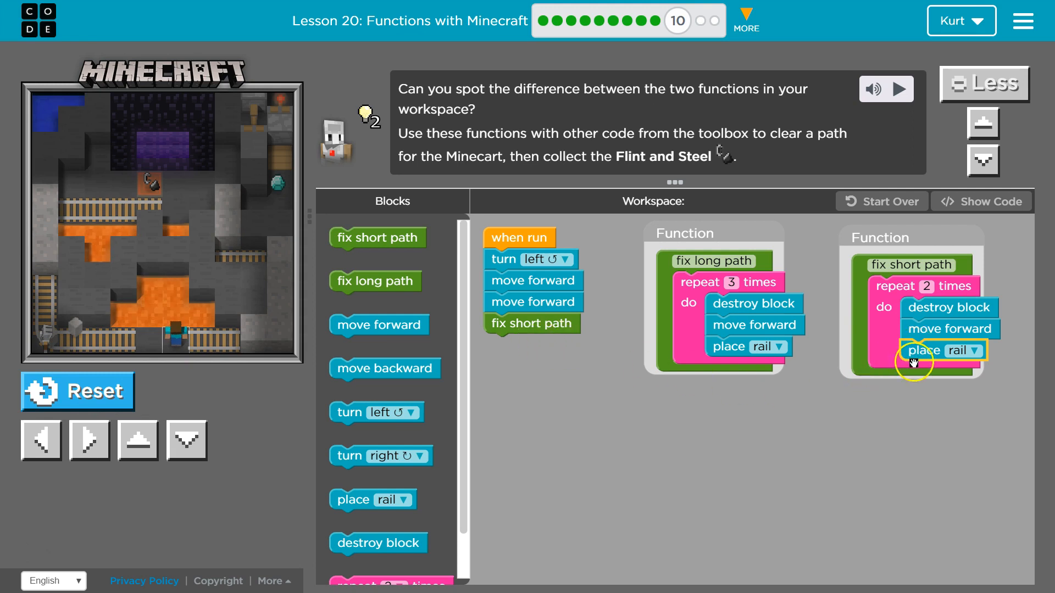
{"action": "mouse_move", "coordinate": [417, 304]}
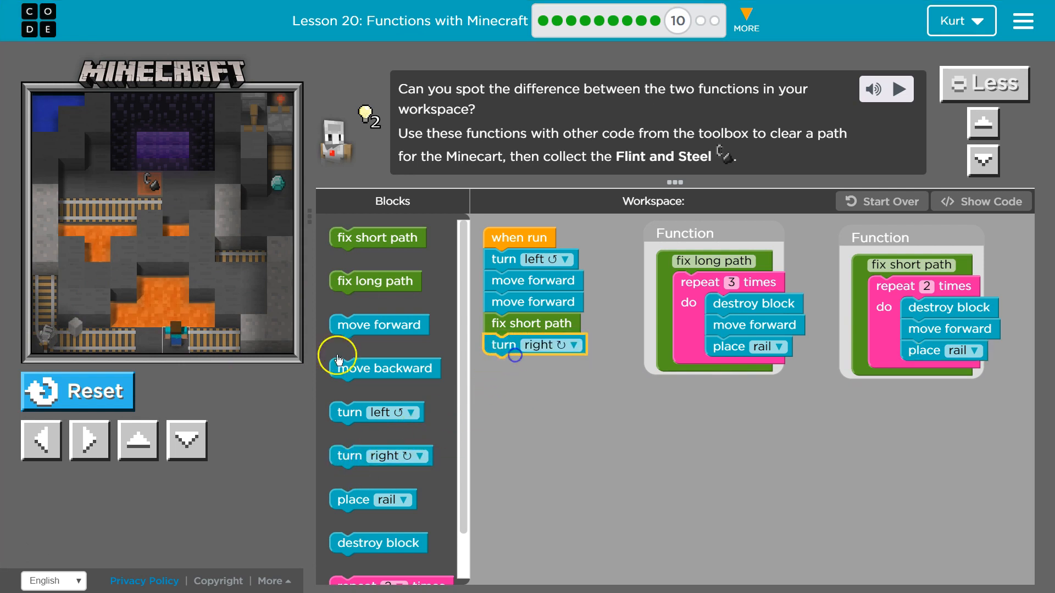
Append two move forward blocks and a fix long path call after the right turn
{"action": "left_click_drag", "start_coordinate": [378, 324], "coordinate": [513, 363]}
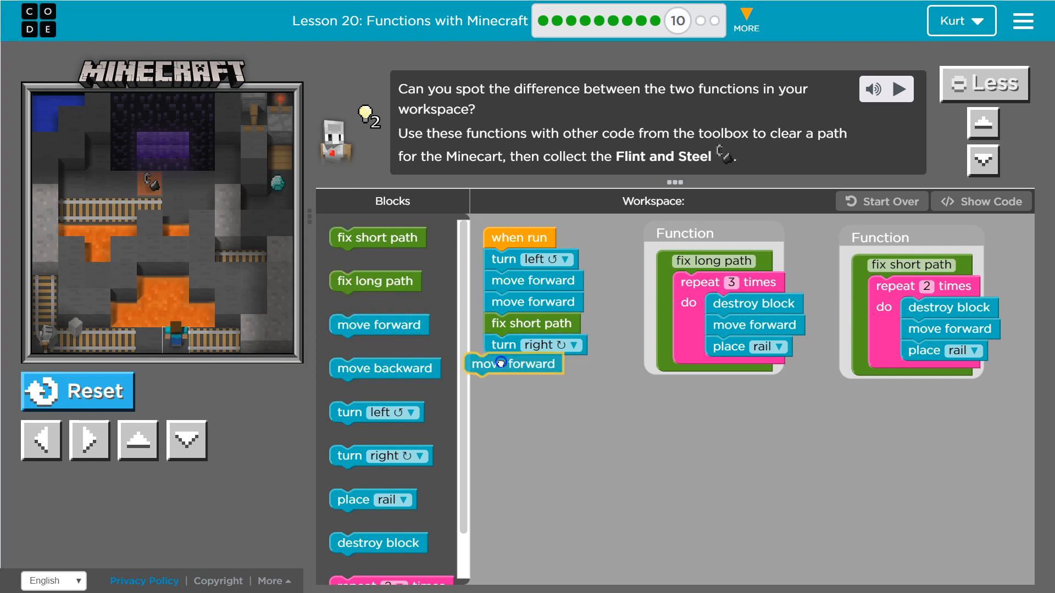
{"action": "left_click_drag", "start_coordinate": [511, 364], "coordinate": [529, 393]}
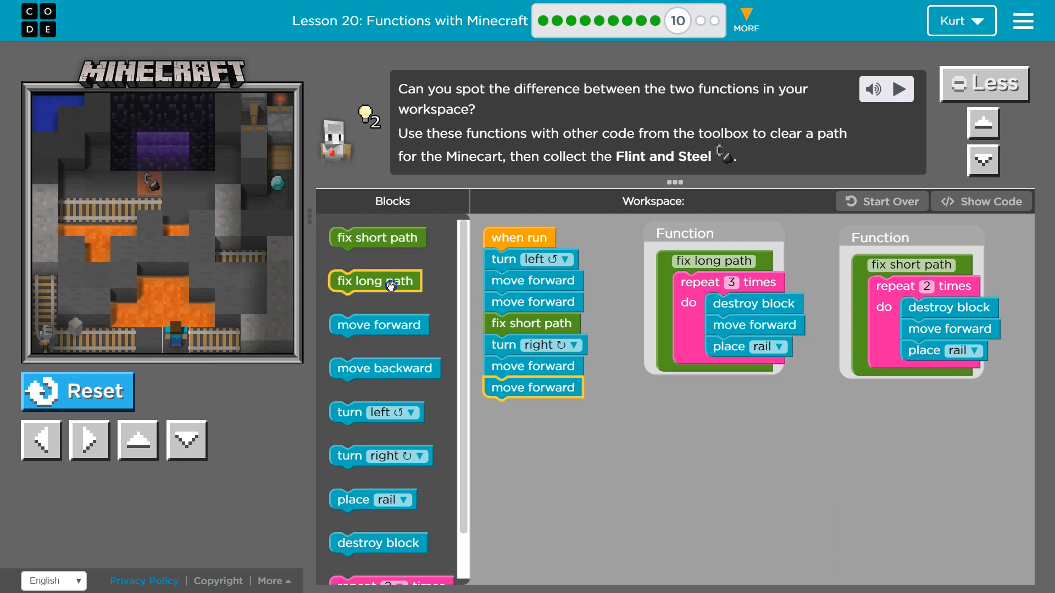
{"action": "left_click_drag", "start_coordinate": [375, 280], "coordinate": [530, 409]}
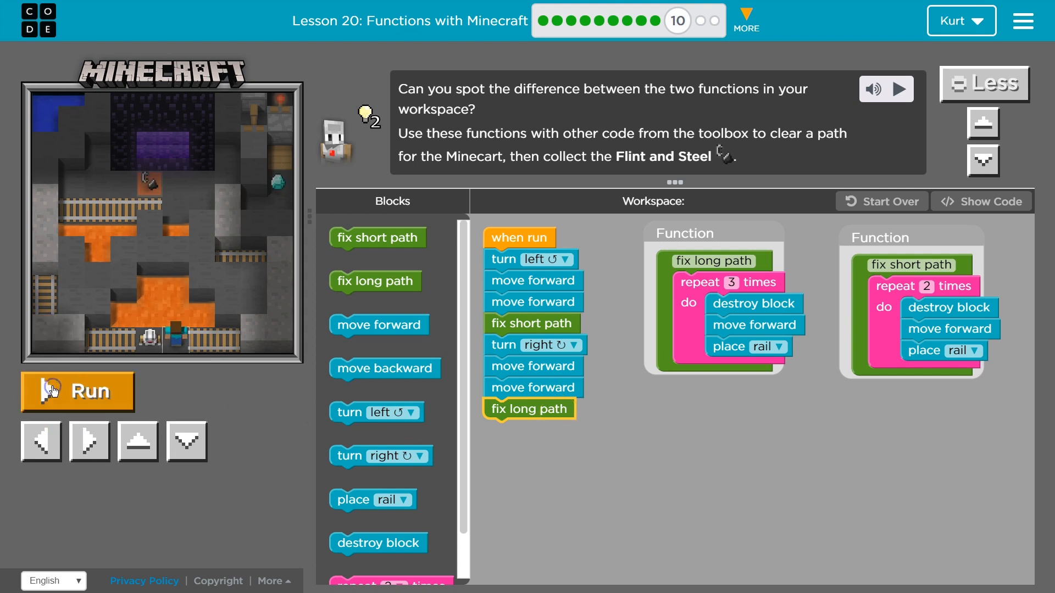
Run the completed program so rails are laid across the lava
{"action": "left_click", "coordinate": [77, 391]}
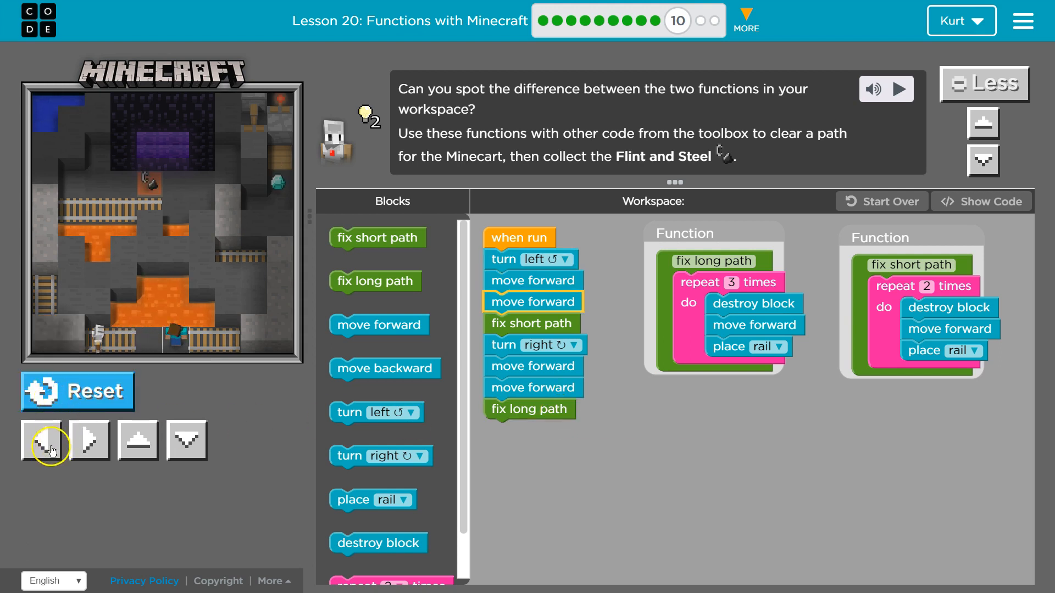
{"action": "left_click", "coordinate": [42, 440]}
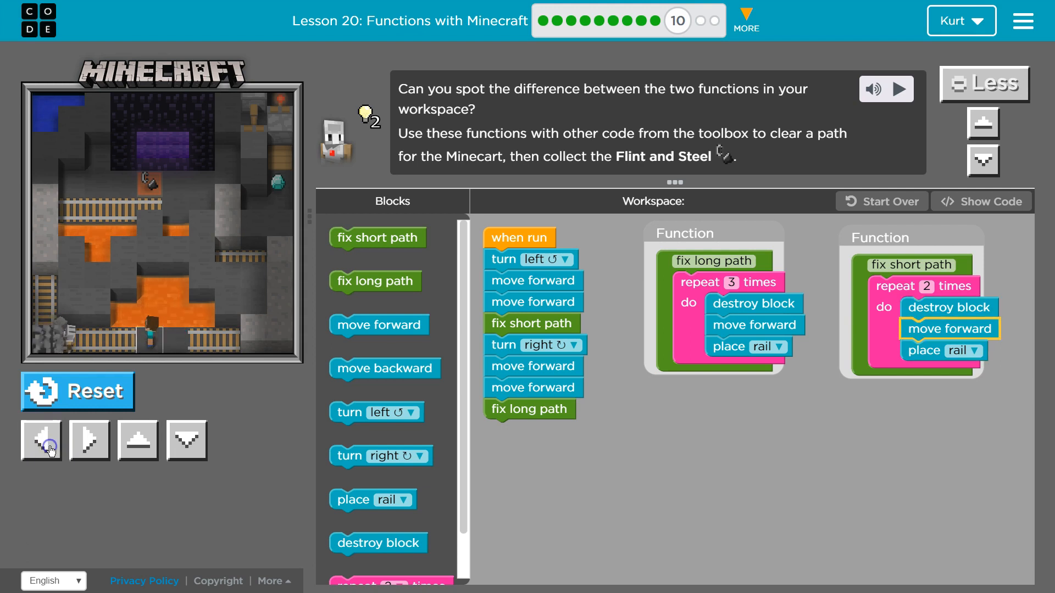
{"action": "left_click", "coordinate": [41, 440]}
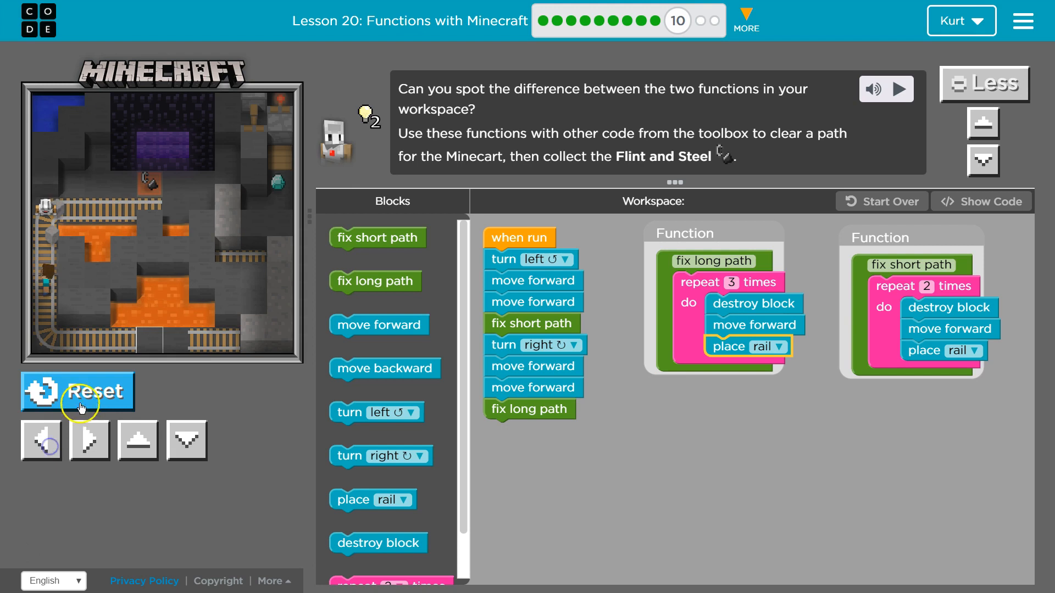
Reset the level and run the program again from the start
{"action": "left_click", "coordinate": [77, 392]}
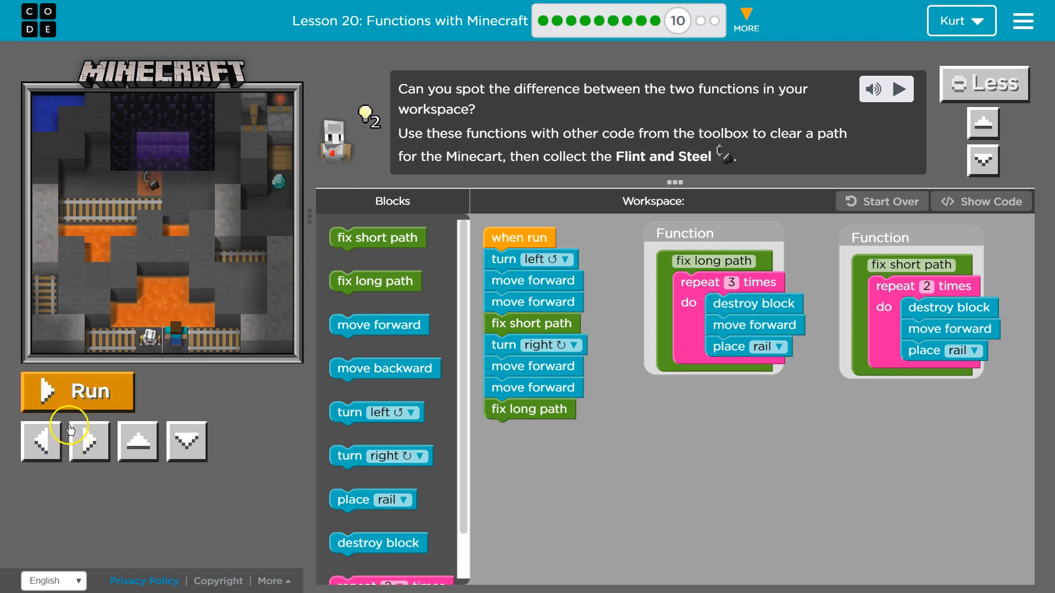
{"action": "left_click", "coordinate": [77, 391]}
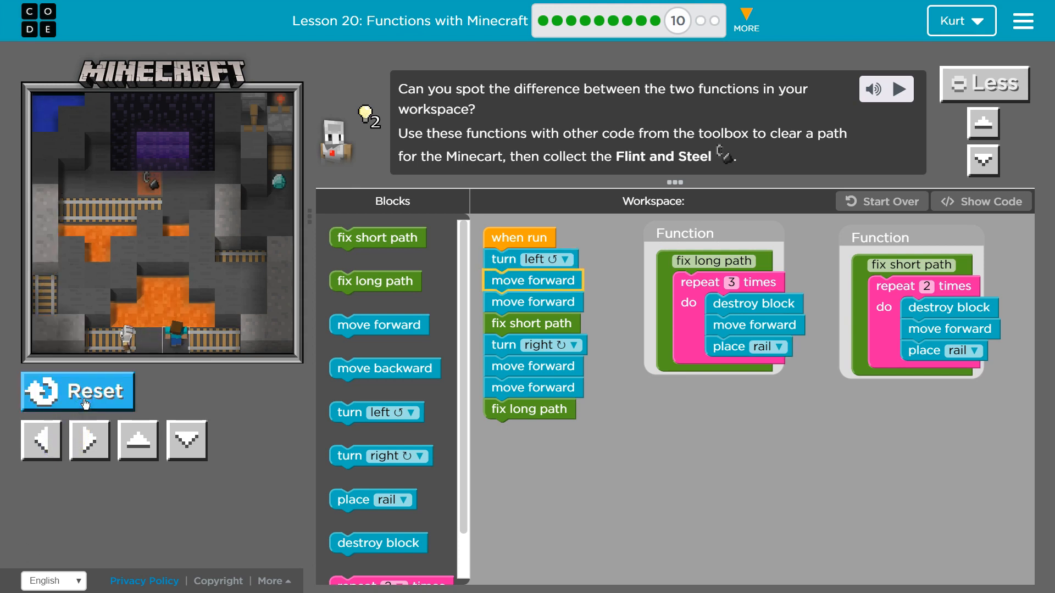